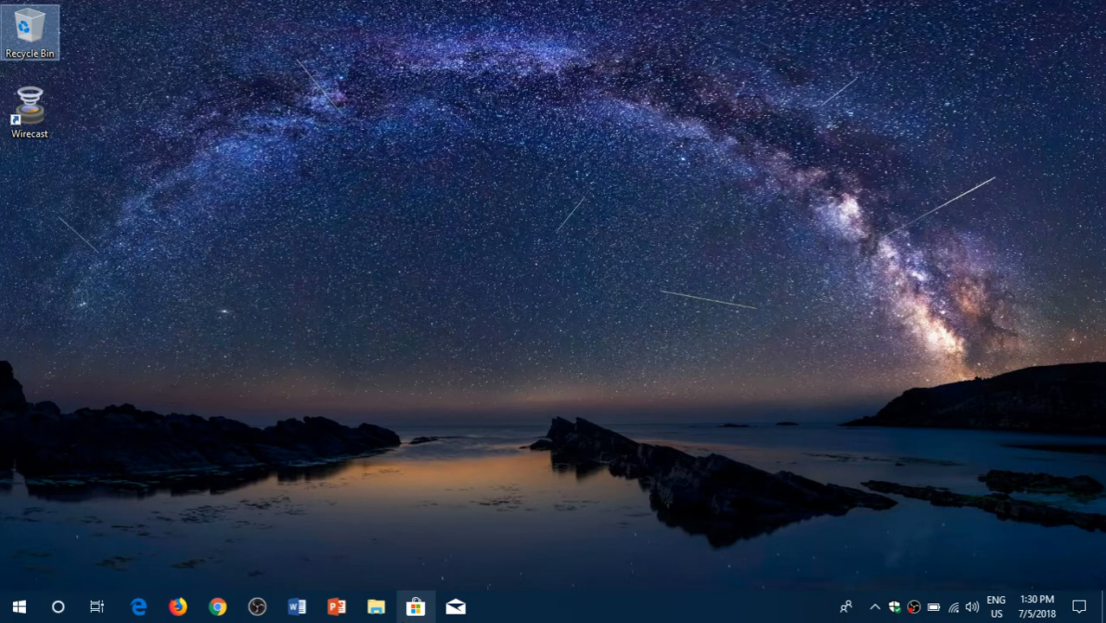
- Open Windows Settings from the Action Center's All settings tile
{"action": "left_click", "coordinate": [1079, 607]}
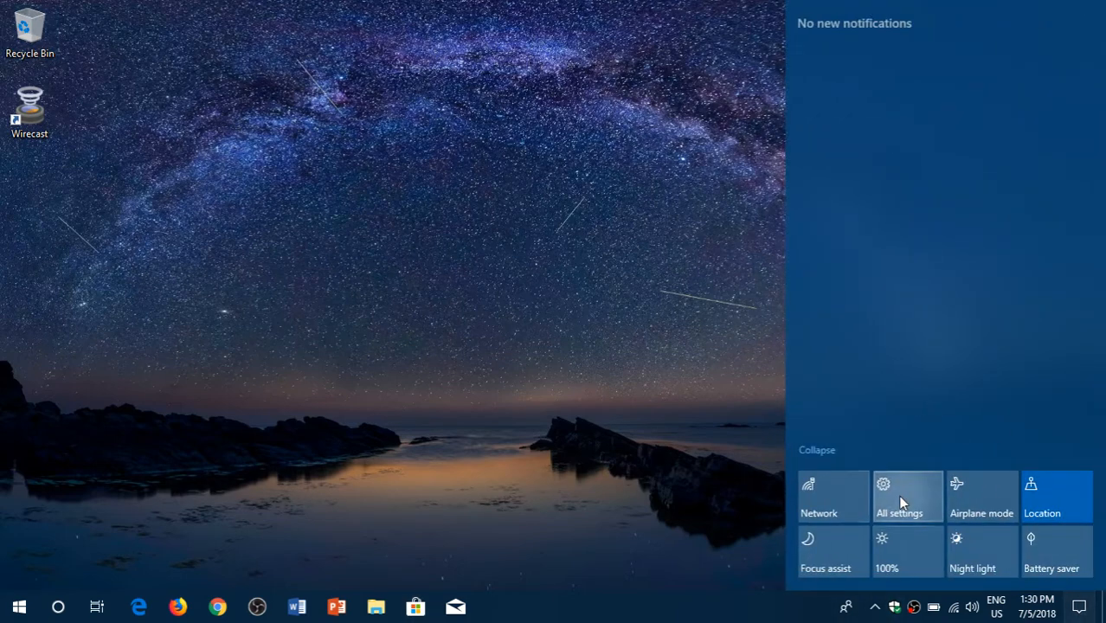
{"action": "left_click", "coordinate": [899, 497]}
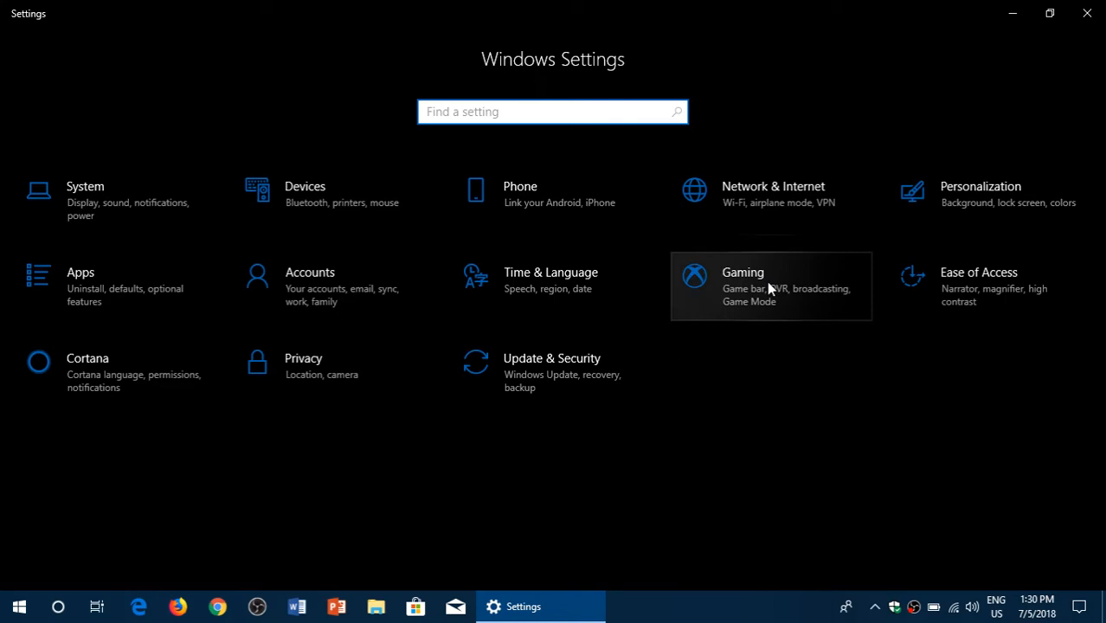
- Go to Personalization > Fonts and scroll through the Available fonts list
{"action": "left_click", "coordinate": [981, 191]}
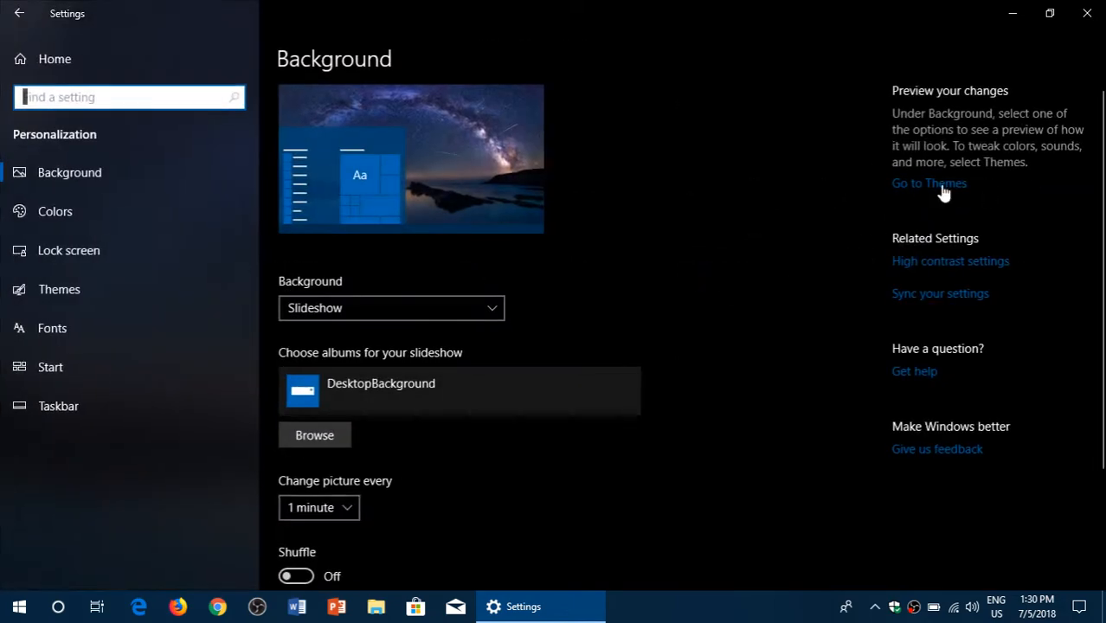
{"action": "left_click", "coordinate": [52, 327]}
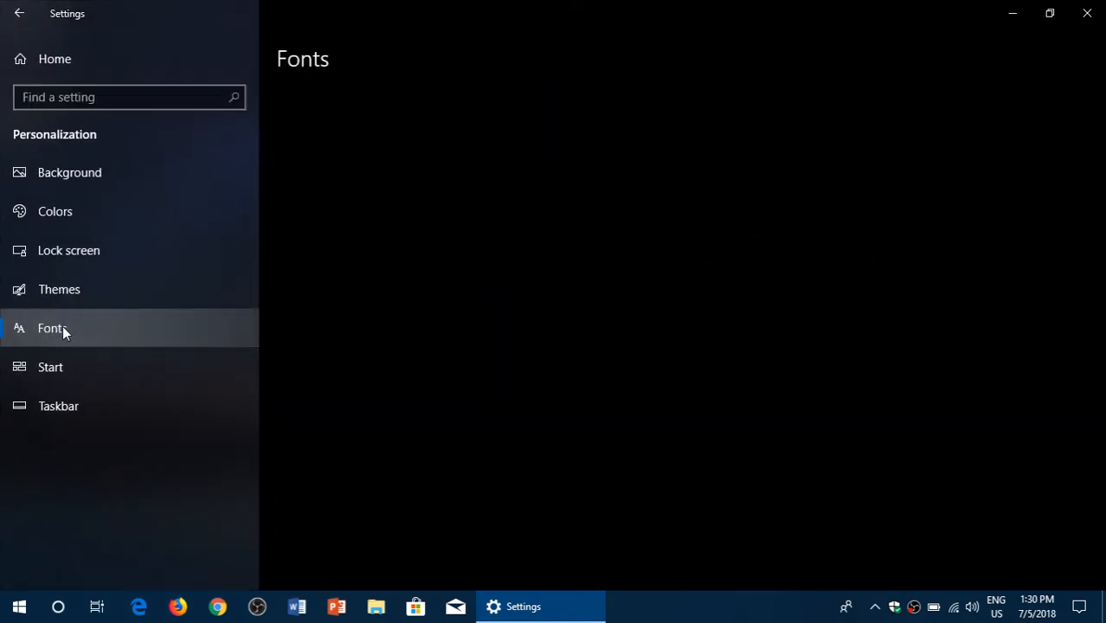
{"action": "left_click", "coordinate": [52, 328]}
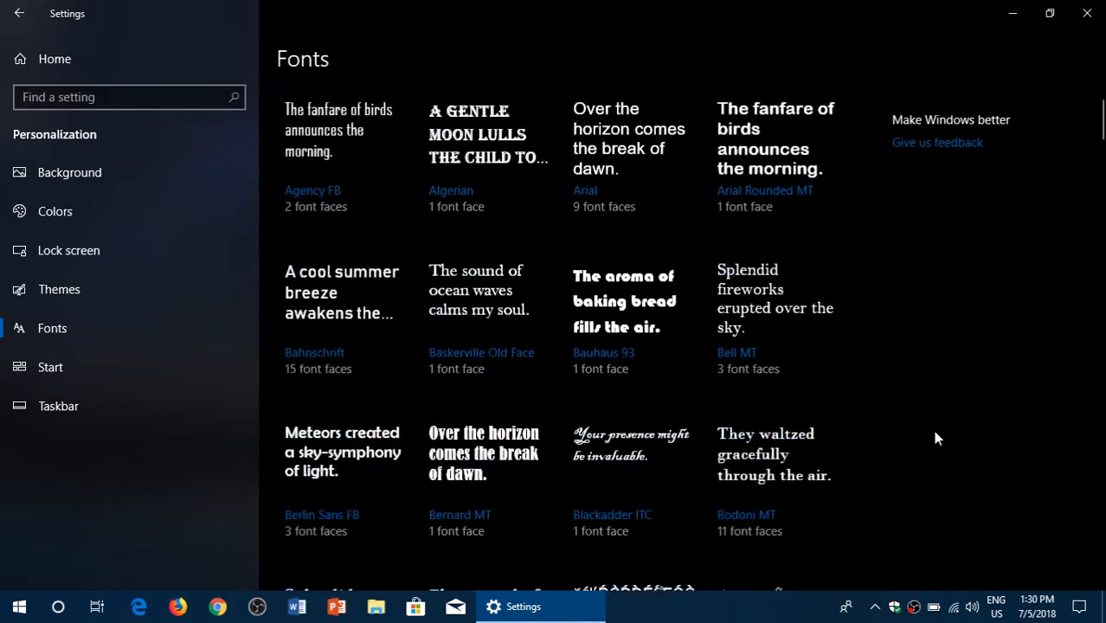
{"action": "scroll", "scroll_direction": "down", "scroll_amount": 3}
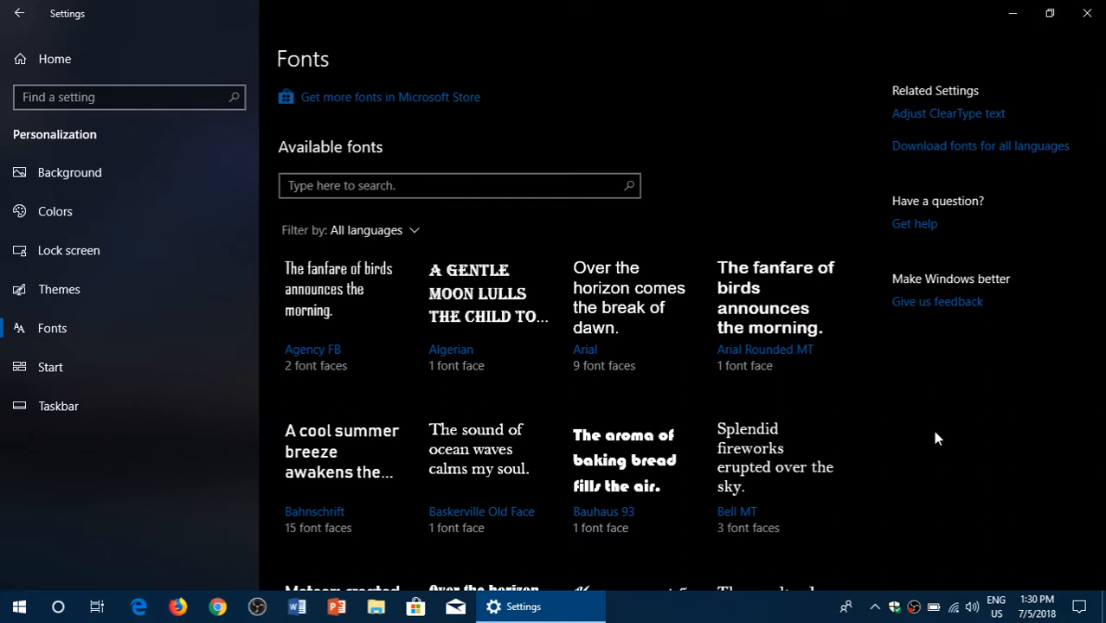
{"action": "mouse_move", "coordinate": [355, 104]}
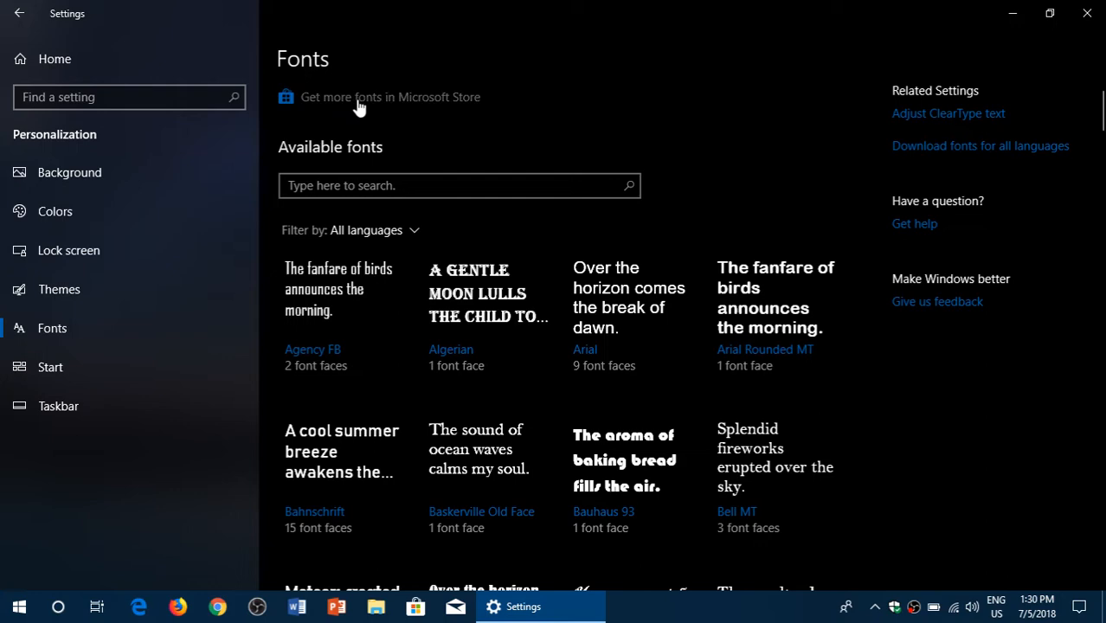
{"action": "left_click", "coordinate": [390, 97]}
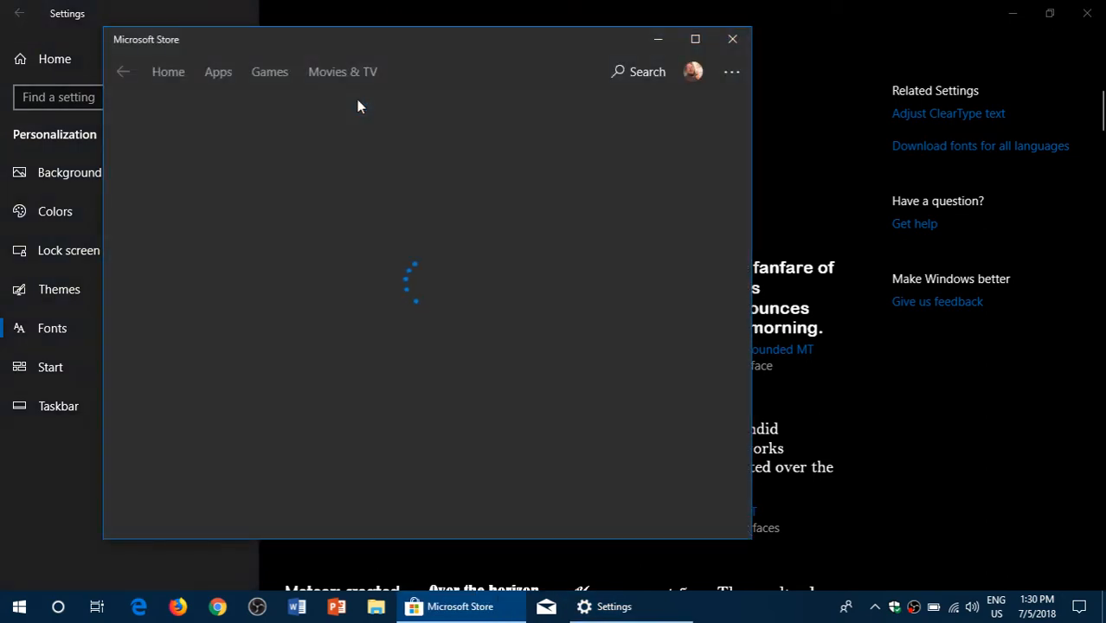
{"action": "left_click", "coordinate": [695, 39]}
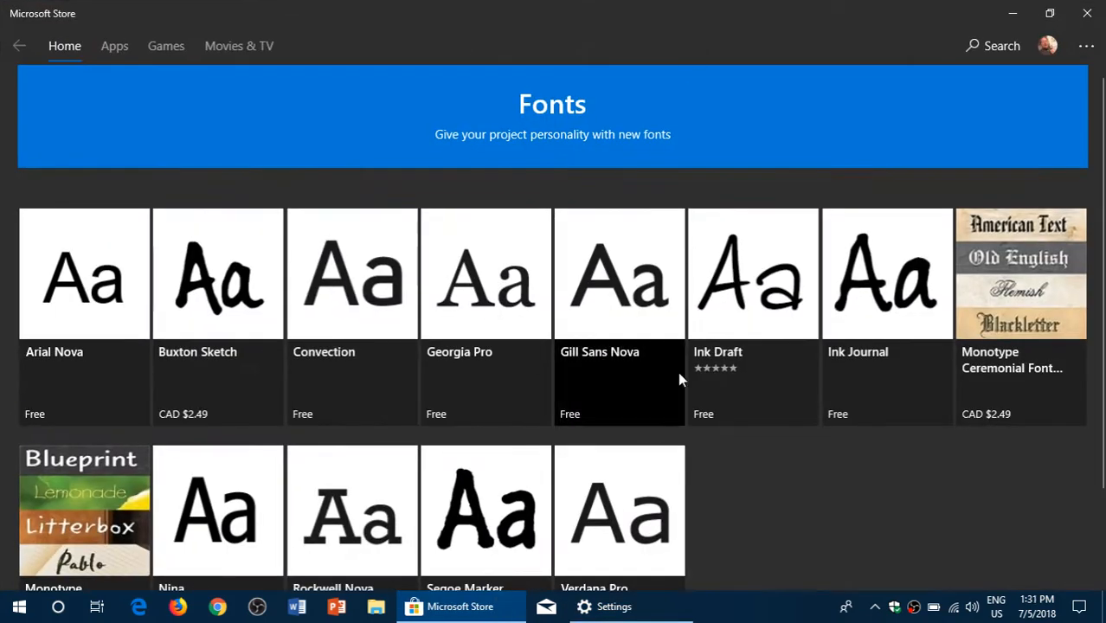
{"action": "scroll", "scroll_direction": "down", "scroll_amount": 3}
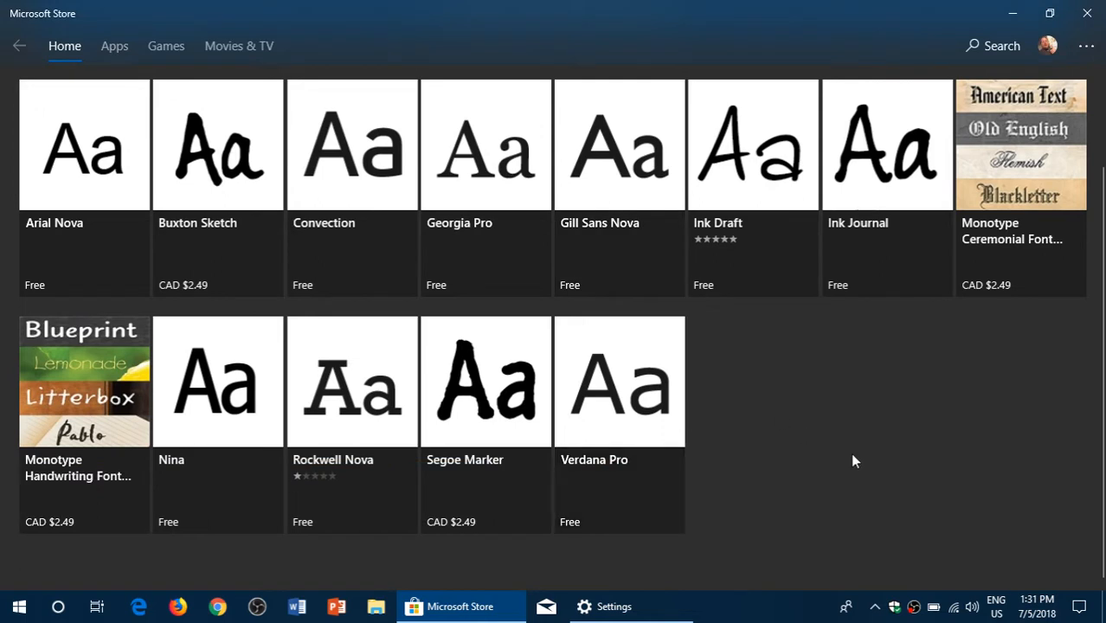
{"action": "scroll", "scroll_direction": "up", "scroll_amount": 3}
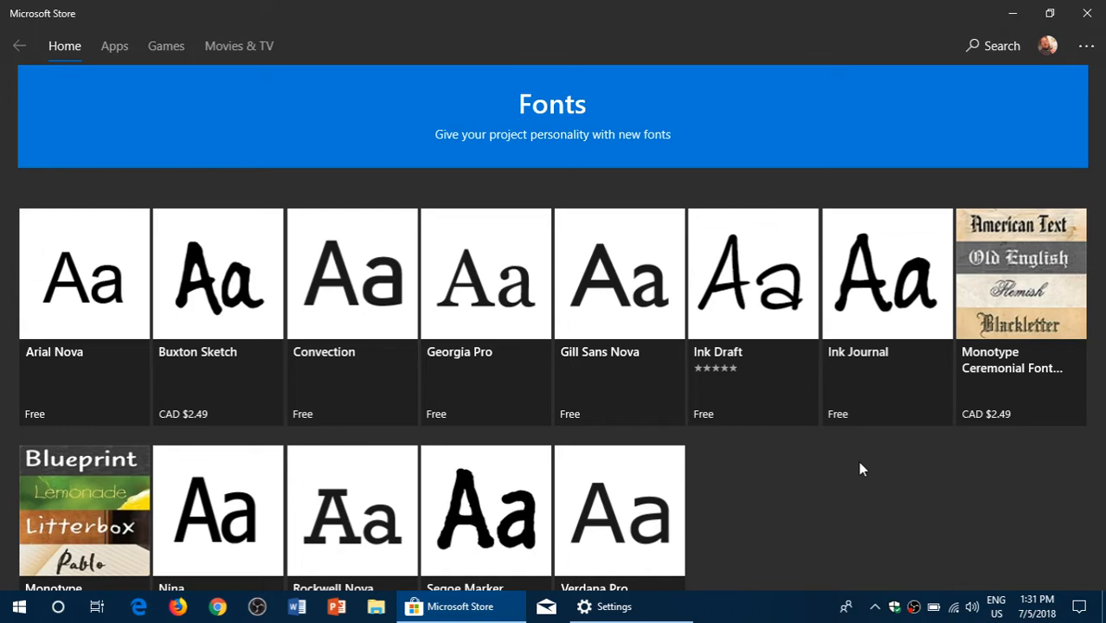
{"action": "scroll", "scroll_direction": "down", "scroll_amount": 3}
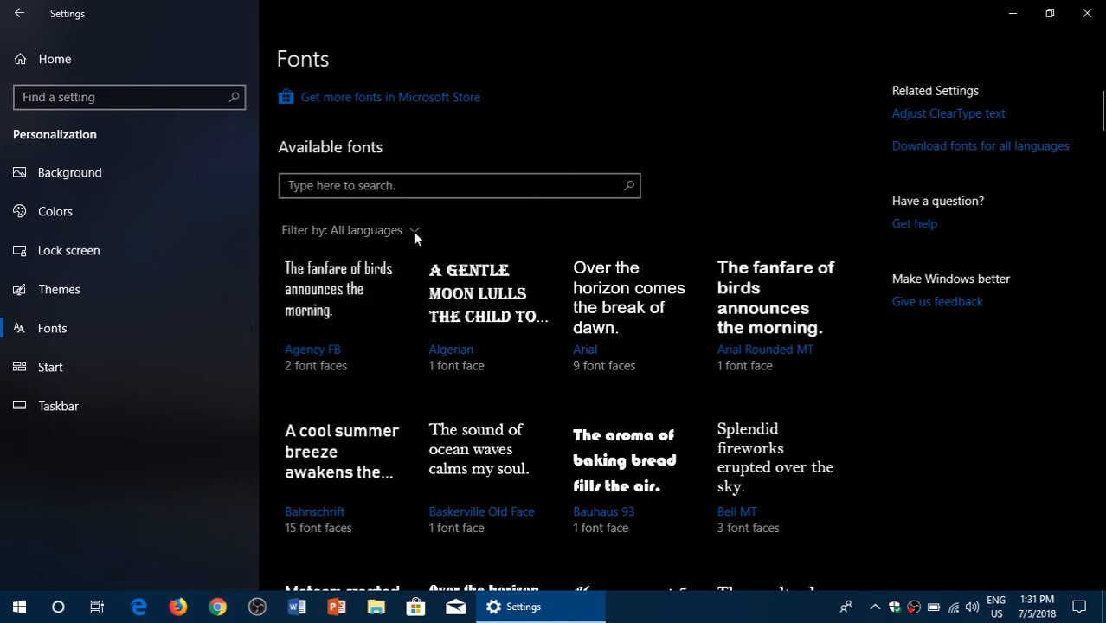
{"action": "scroll", "scroll_direction": "down", "scroll_amount": 3}
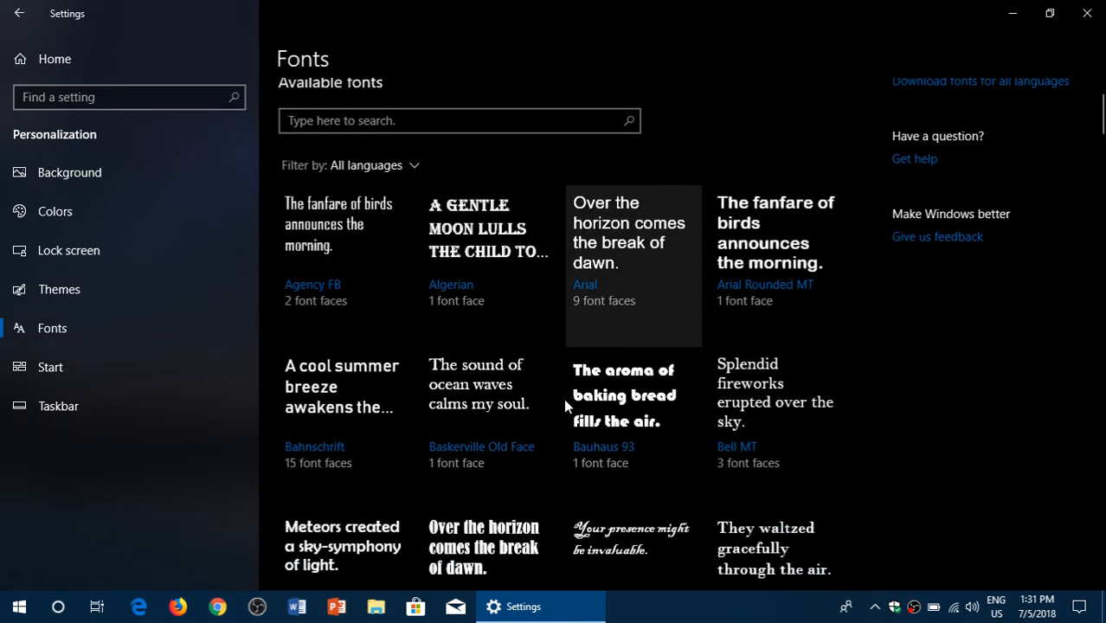
{"action": "left_click", "coordinate": [481, 398]}
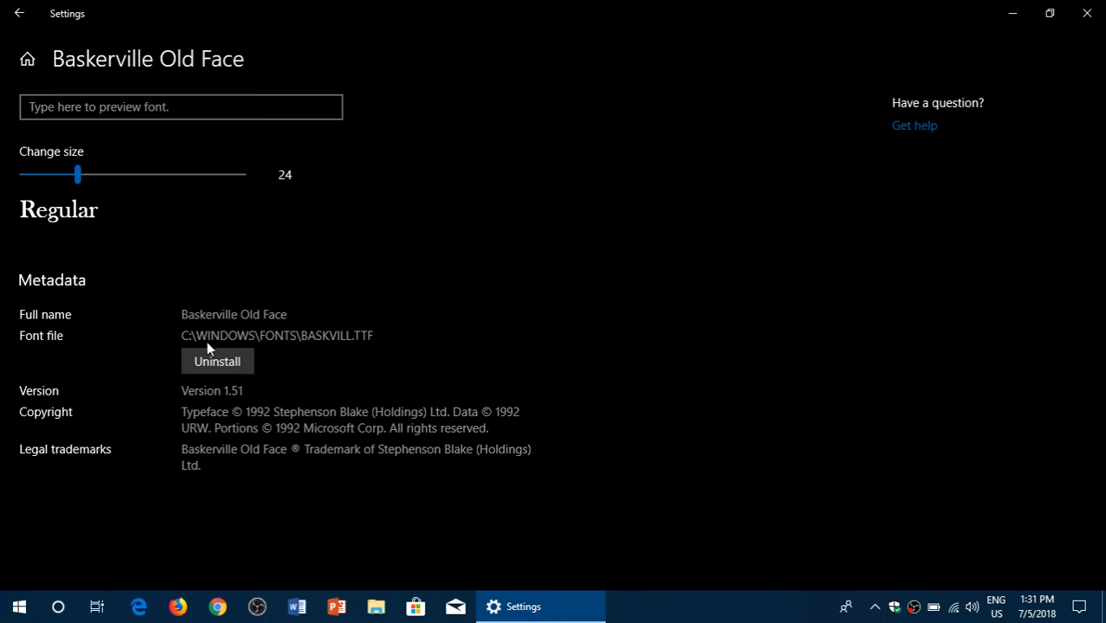
{"action": "mouse_move", "coordinate": [483, 438]}
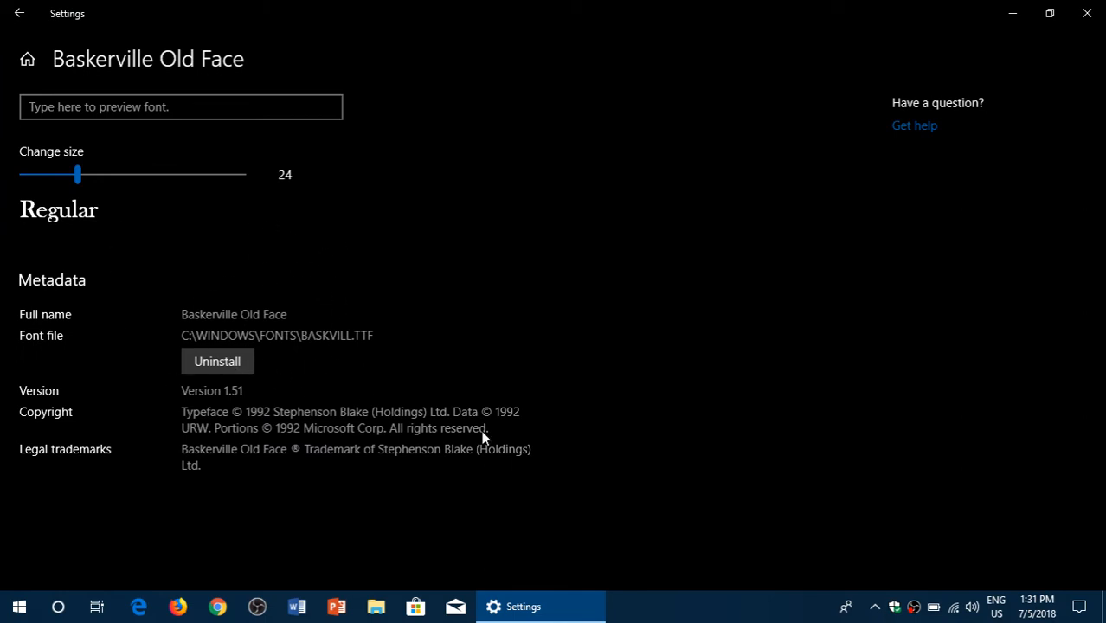
{"action": "mouse_move", "coordinate": [232, 344]}
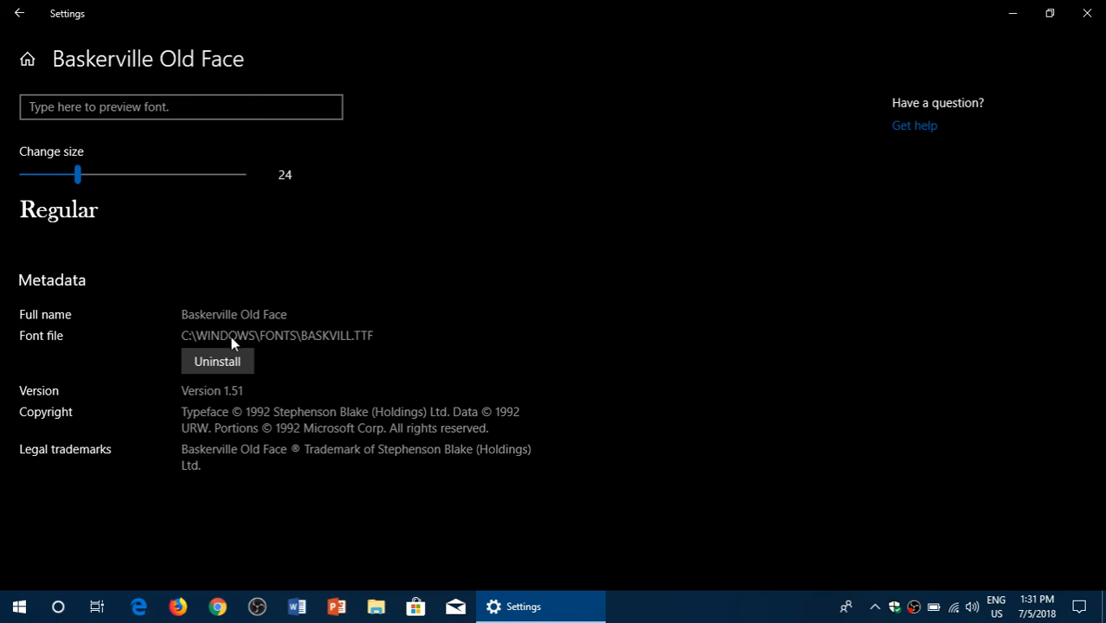
{"action": "mouse_move", "coordinate": [387, 319]}
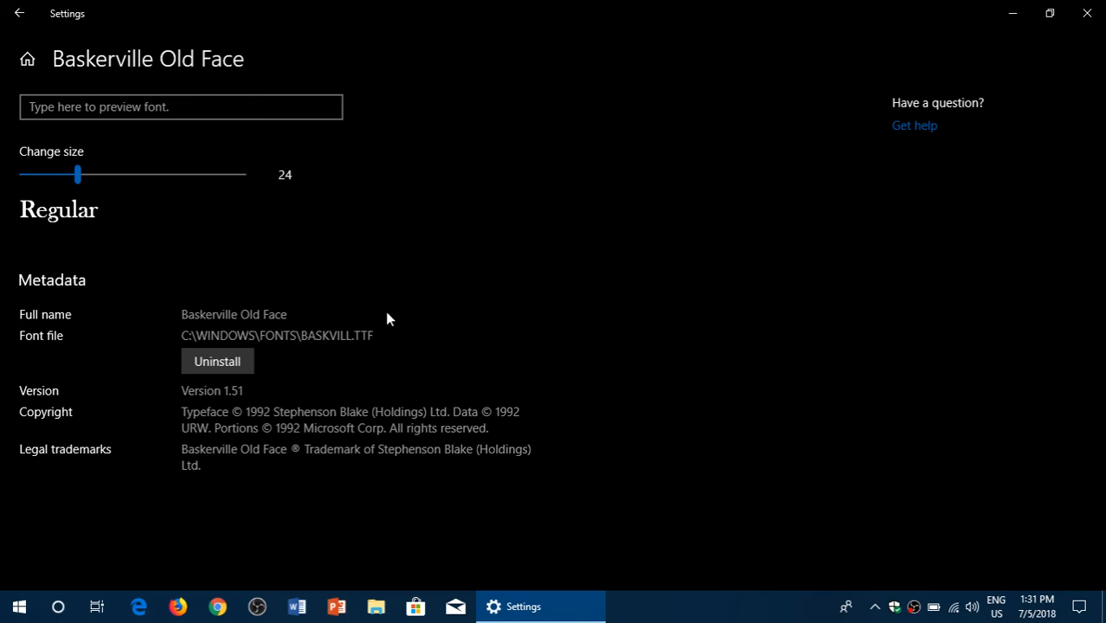
{"action": "mouse_move", "coordinate": [321, 252]}
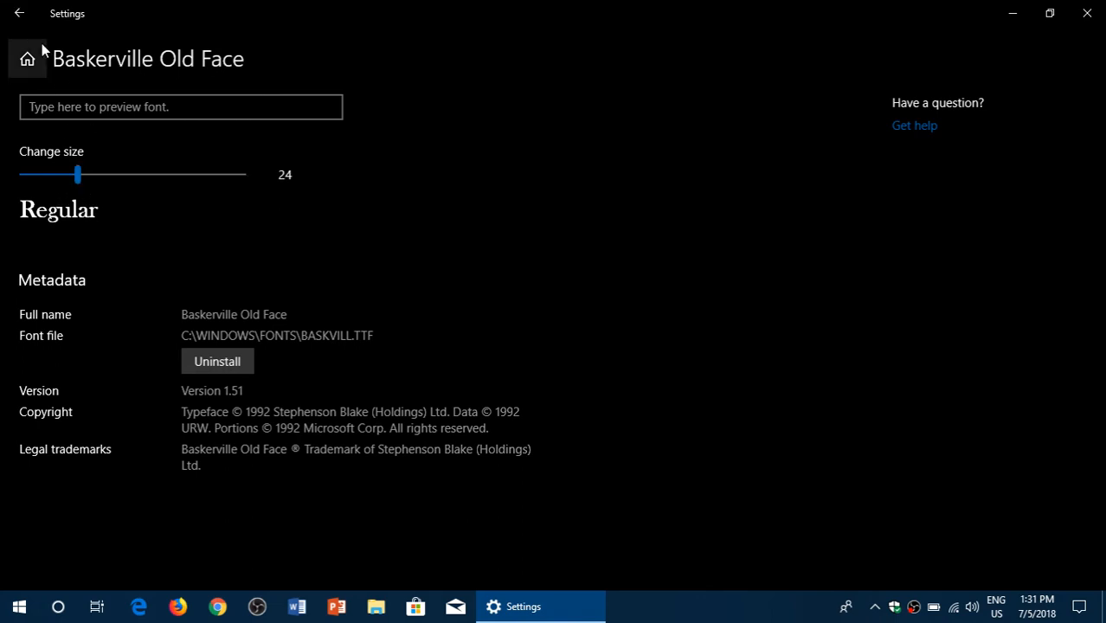
{"action": "left_click", "coordinate": [20, 12]}
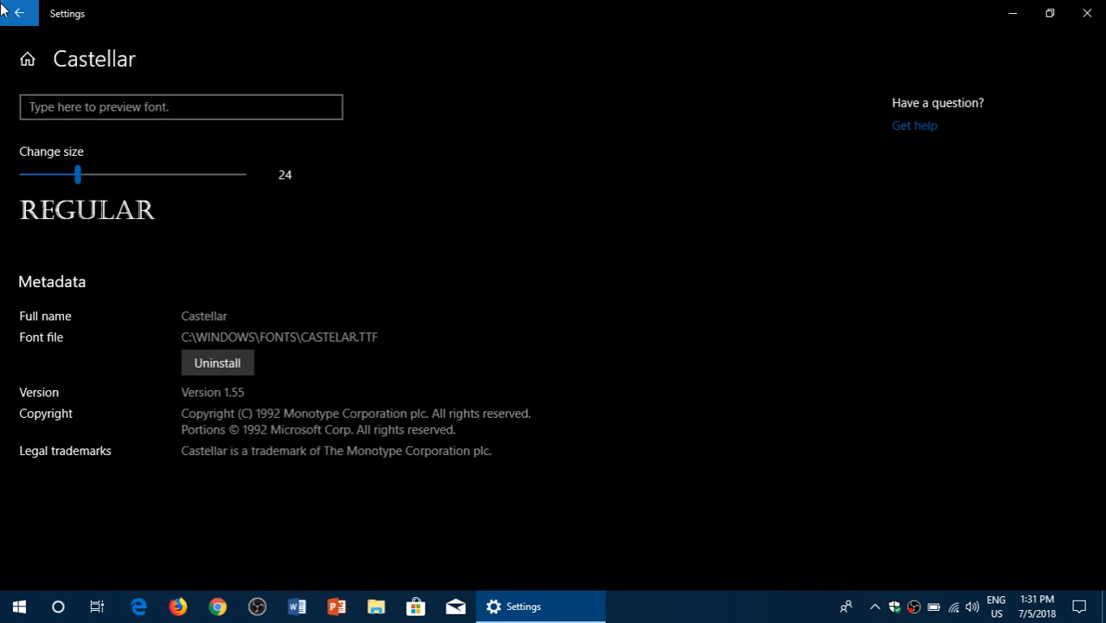
{"action": "left_click", "coordinate": [19, 13]}
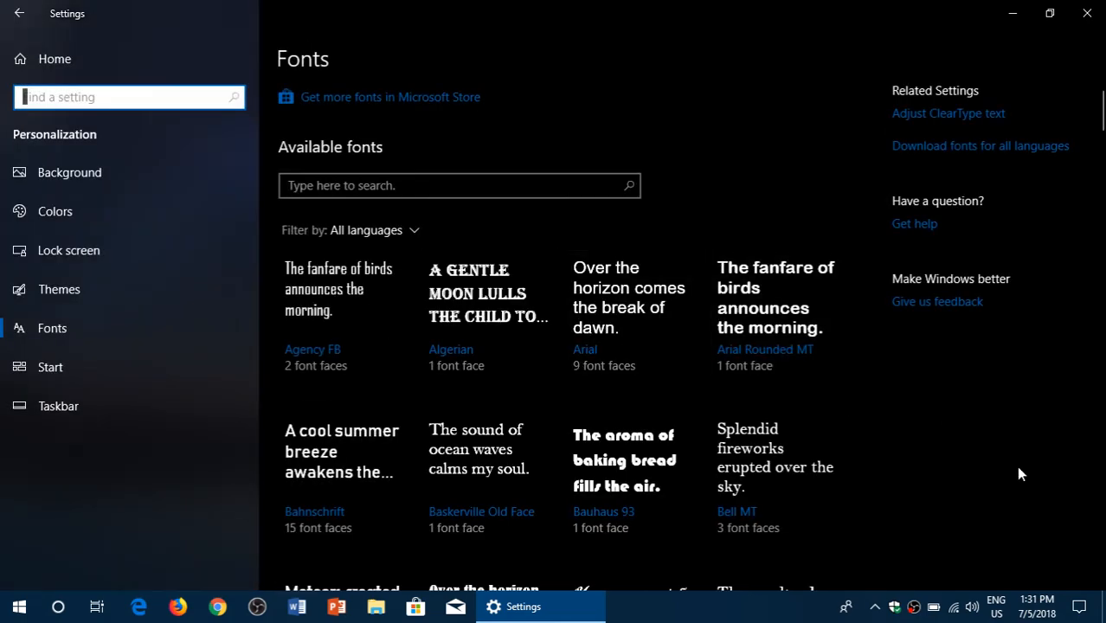